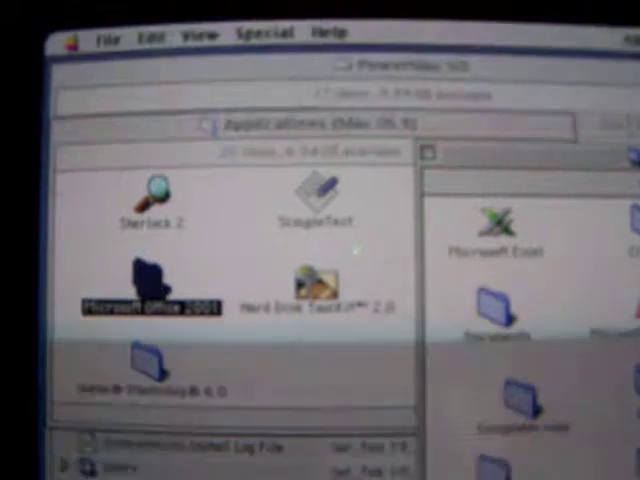
Open the Hard Disk ToolKit 2.0 folder from the Applications window to view its utilities
double_click(316, 285)
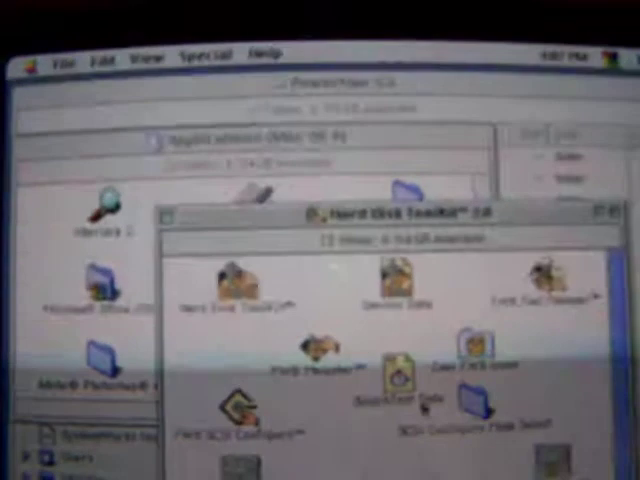